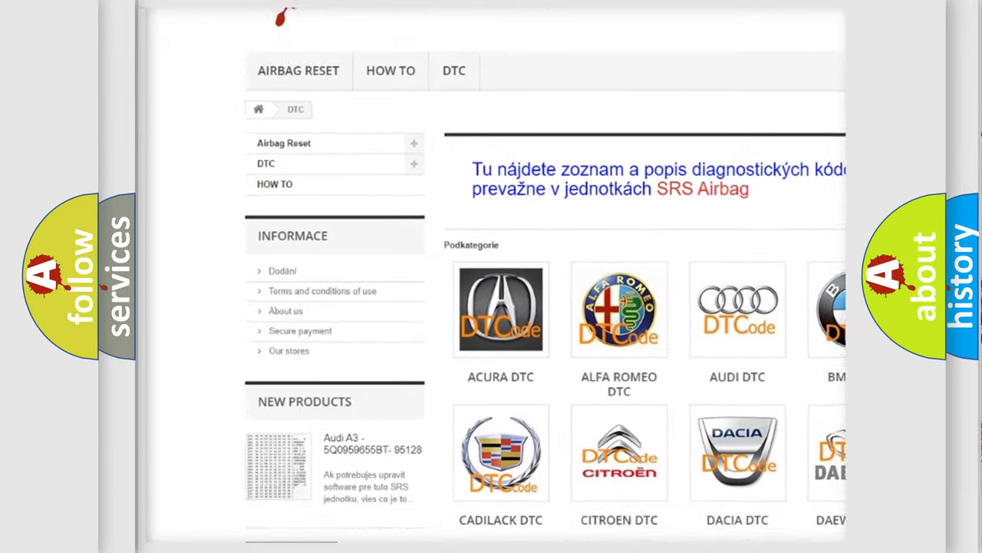
pyautogui.scroll(-3)
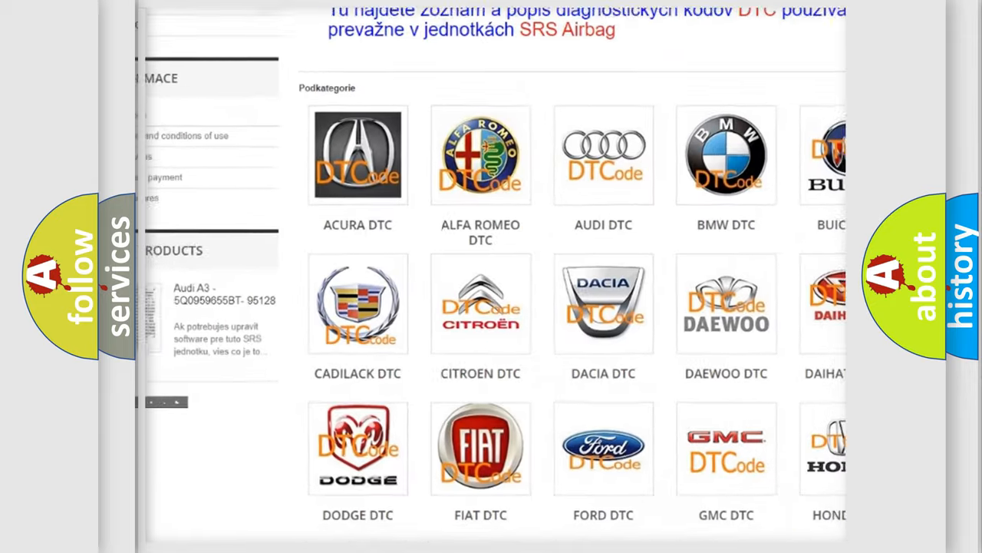
pyautogui.scroll(-3)
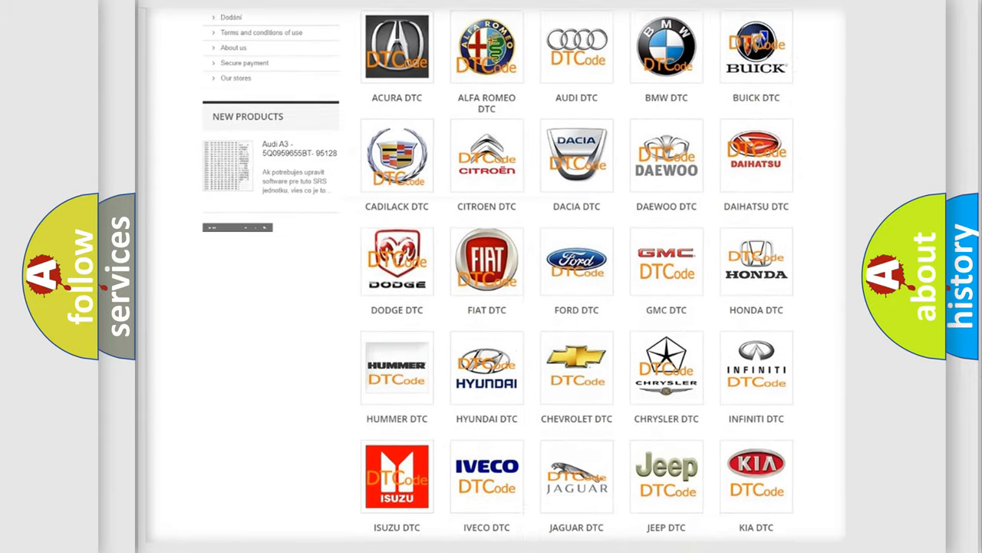
pyautogui.scroll(-3)
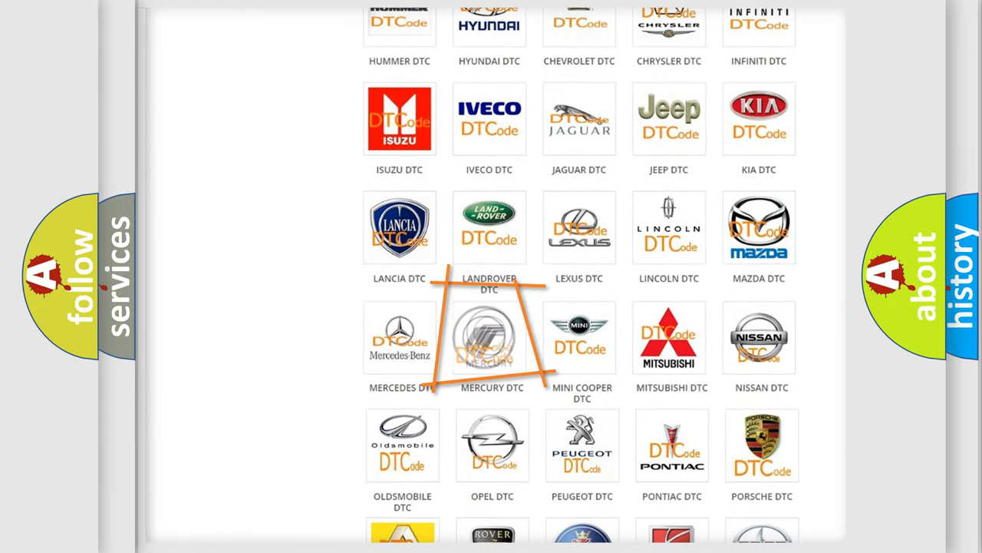